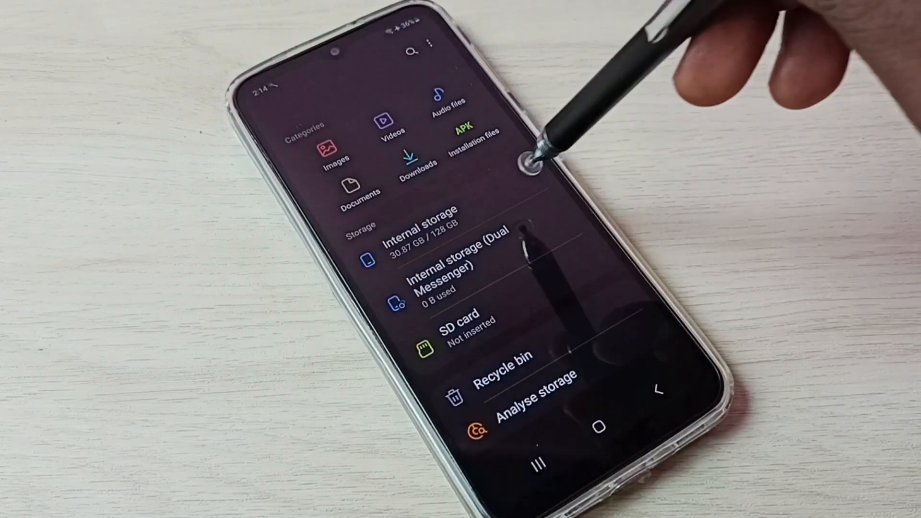
Bring up the folder options menu over the Music folder listing .thumbnails and Samsung.
left_click(420, 230)
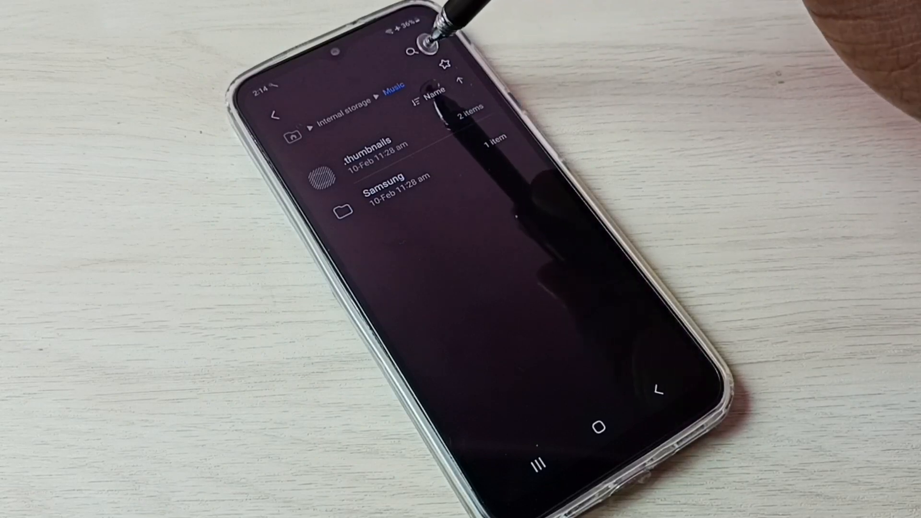
Go to My Files Settings from the three-dot menu to turn off 'Show hidden system files'.
left_click(479, 103)
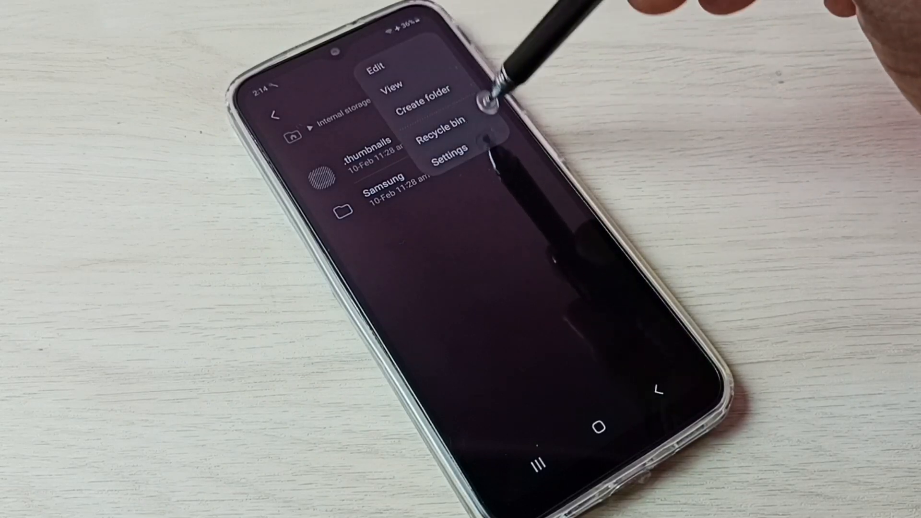
left_click(450, 159)
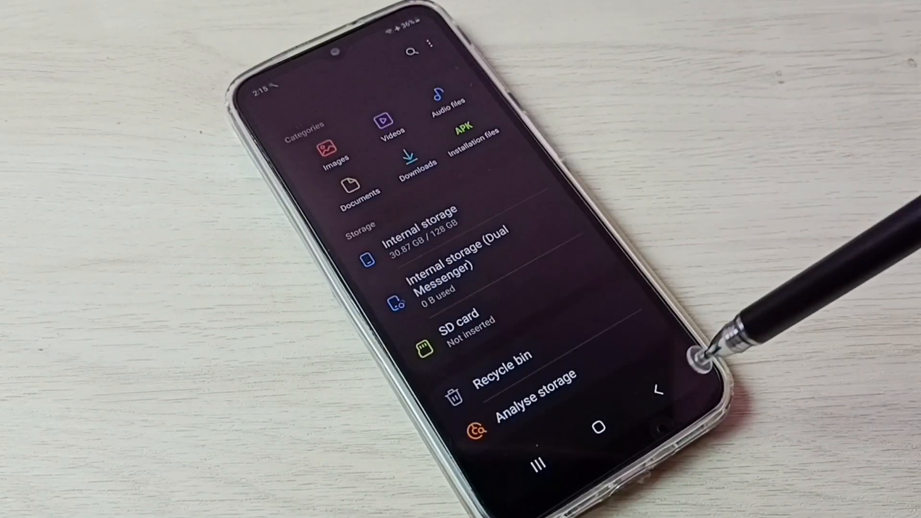
Exit My Files back to the phone's home screen.
left_click(597, 424)
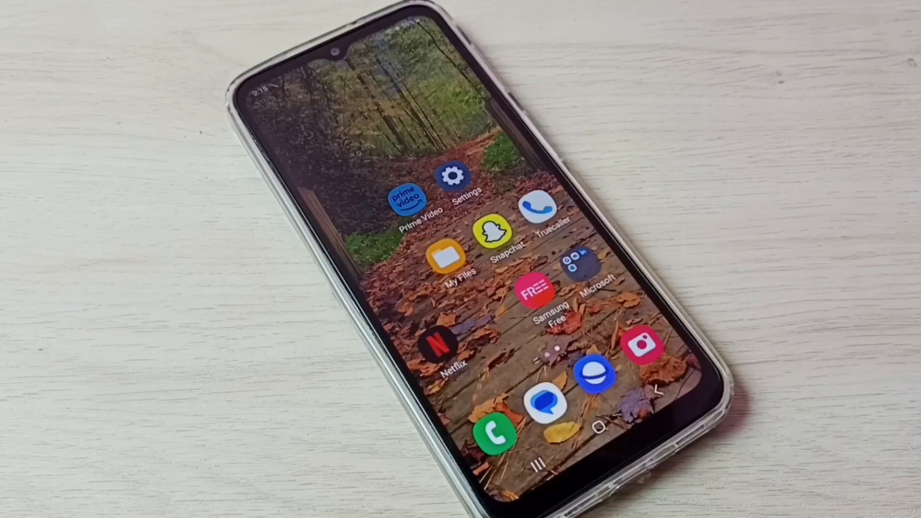